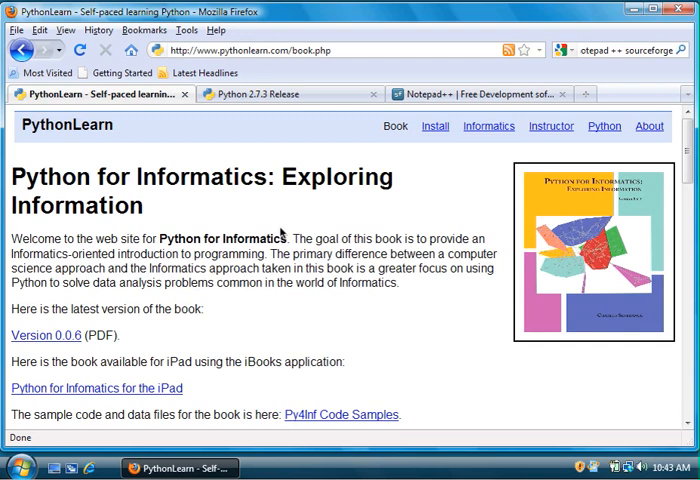
{"action": "mouse_move", "coordinate": [192, 270]}
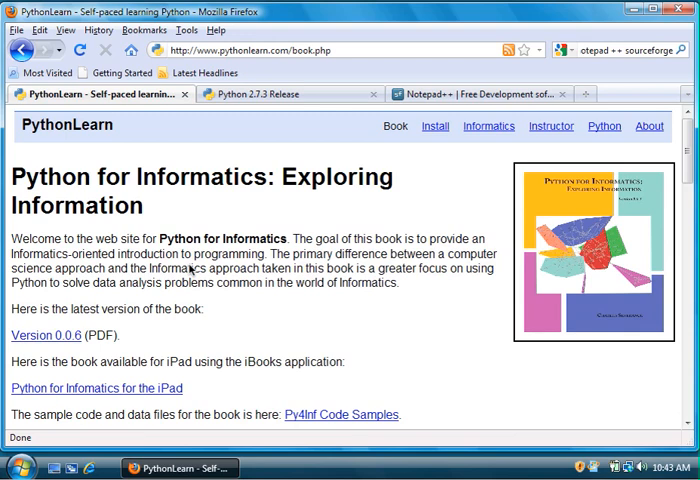
- Bring the Python 2.7.3 Release download page to the front in Firefox
{"action": "left_click", "coordinate": [290, 92]}
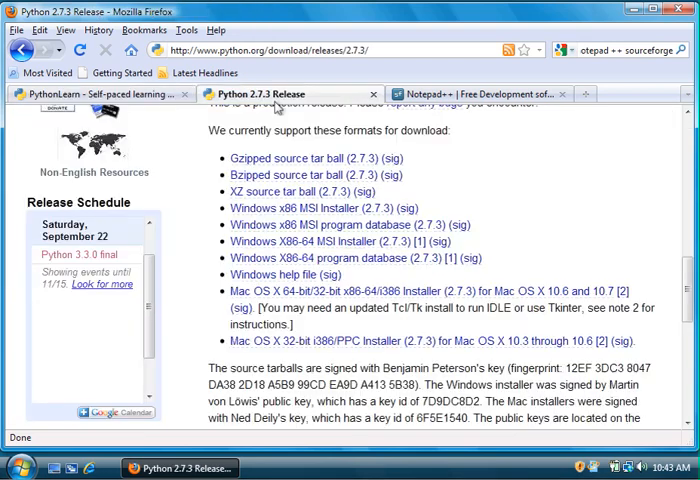
{"action": "mouse_move", "coordinate": [290, 92]}
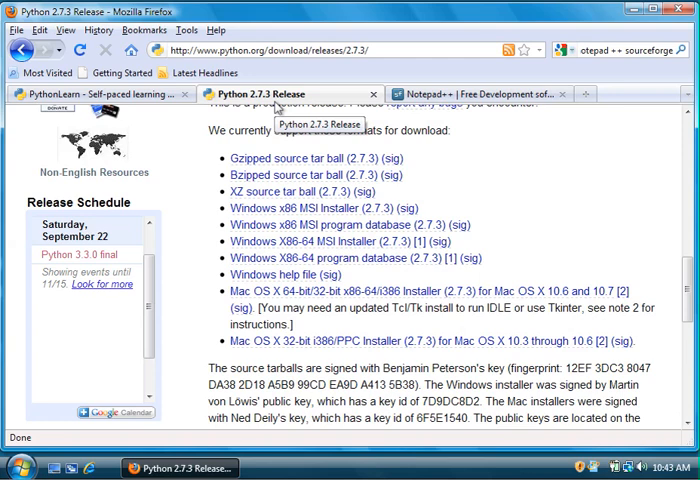
{"action": "mouse_move", "coordinate": [424, 220]}
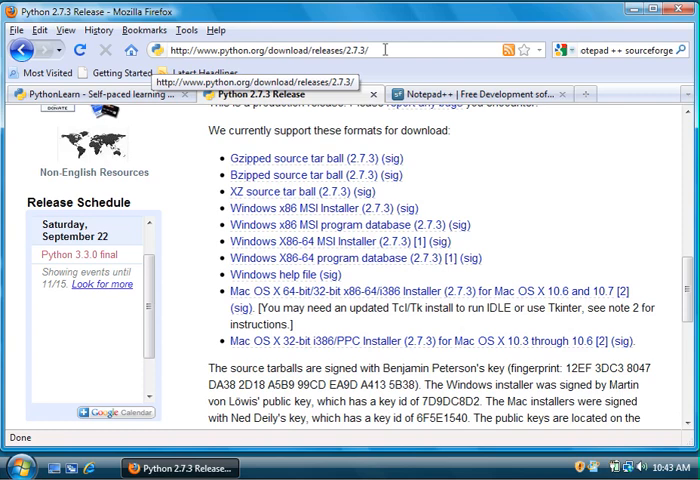
{"action": "mouse_move", "coordinate": [454, 188]}
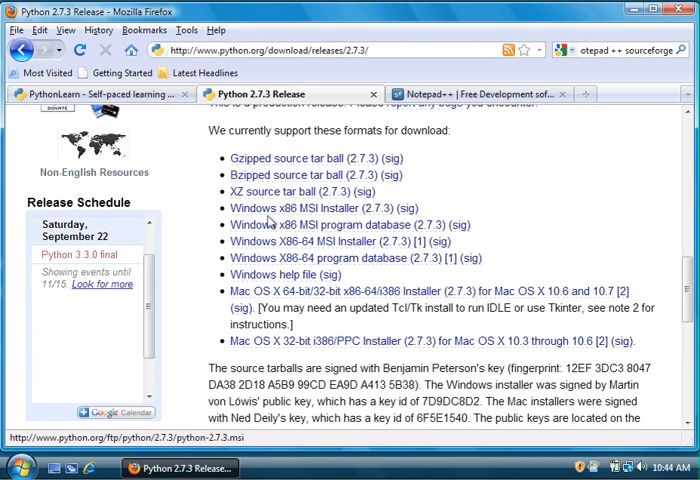
{"action": "mouse_move", "coordinate": [318, 210]}
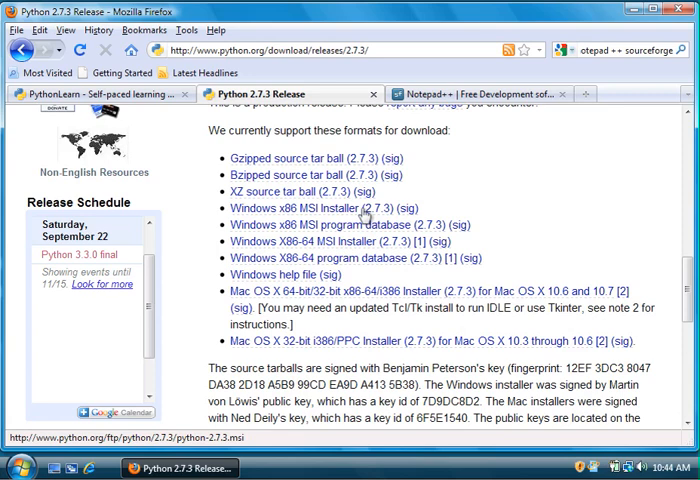
{"action": "mouse_move", "coordinate": [332, 240]}
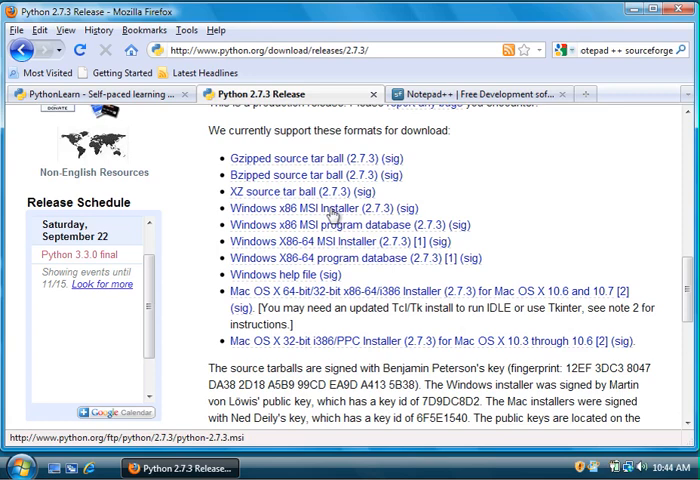
- Bring the Notepad++ SourceForge project page to the front in Firefox
{"action": "left_click", "coordinate": [480, 92]}
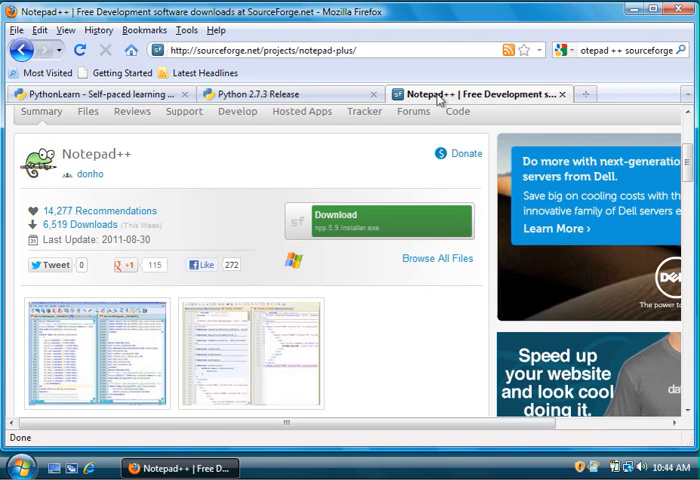
{"action": "mouse_move", "coordinate": [396, 222]}
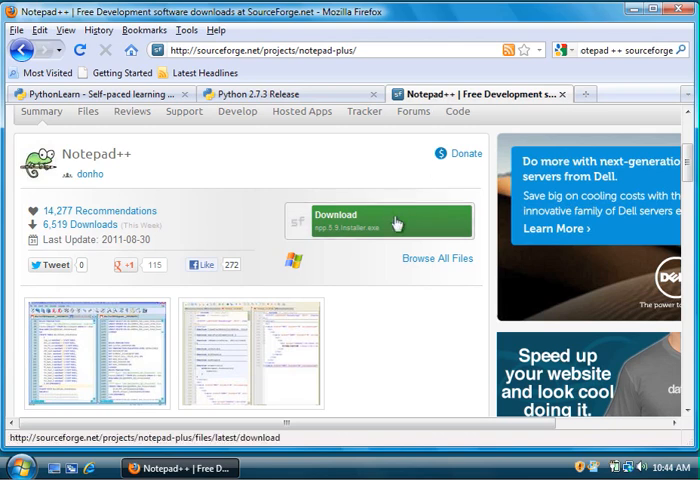
{"action": "mouse_move", "coordinate": [396, 222]}
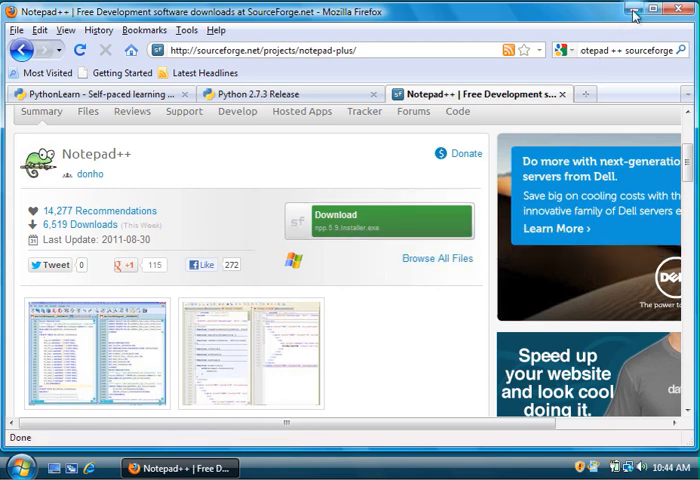
{"action": "mouse_move", "coordinate": [632, 14]}
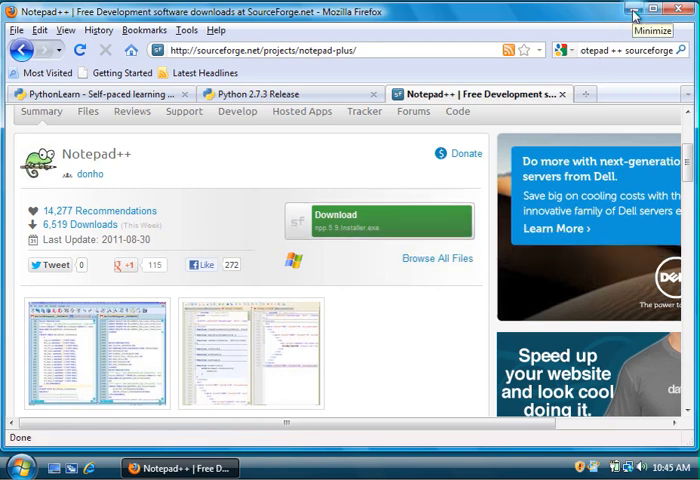
- Minimize Firefox so the empty Windows desktop is showing
{"action": "left_click", "coordinate": [632, 12]}
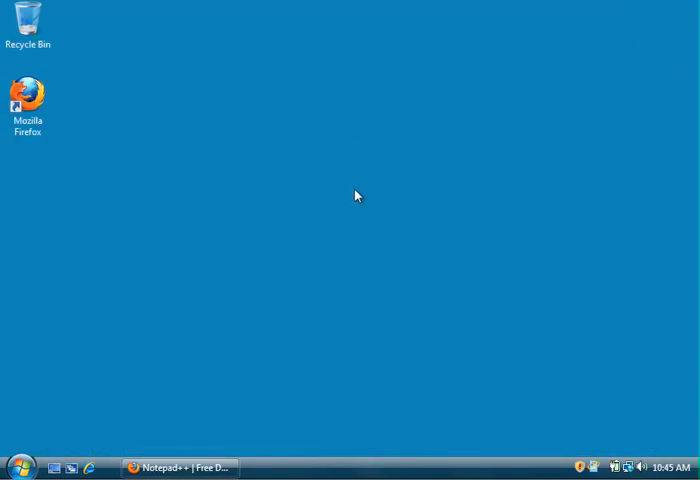
{"action": "mouse_move", "coordinate": [252, 280]}
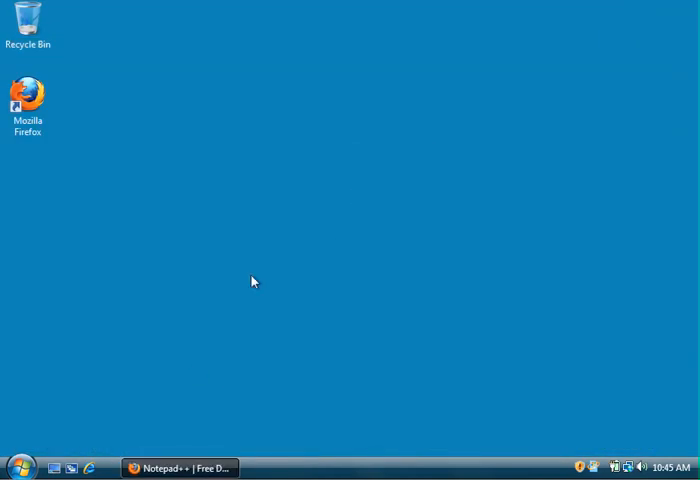
{"action": "mouse_move", "coordinate": [20, 466]}
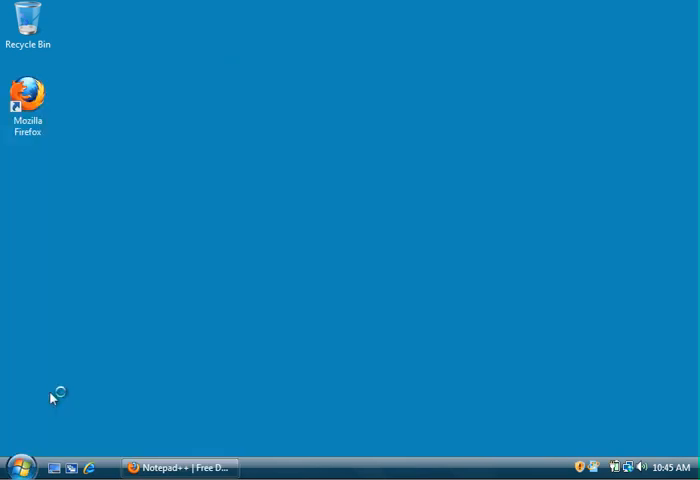
- Launch Notepad++ and write the line print "hello world" in a new file
{"action": "left_click", "coordinate": [180, 468]}
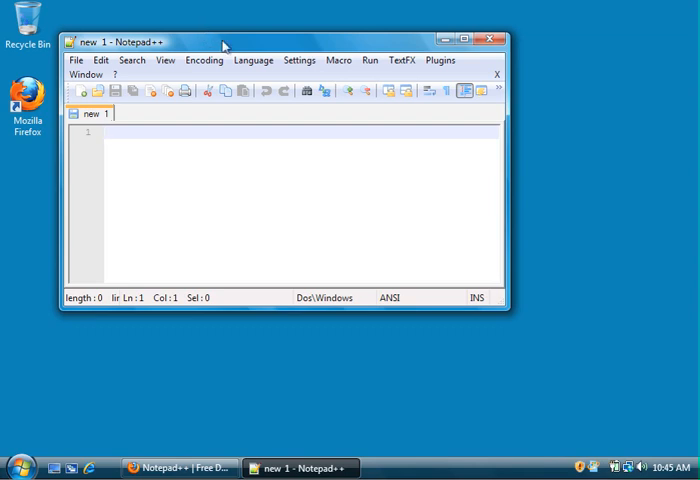
{"action": "type", "text": "pr"}
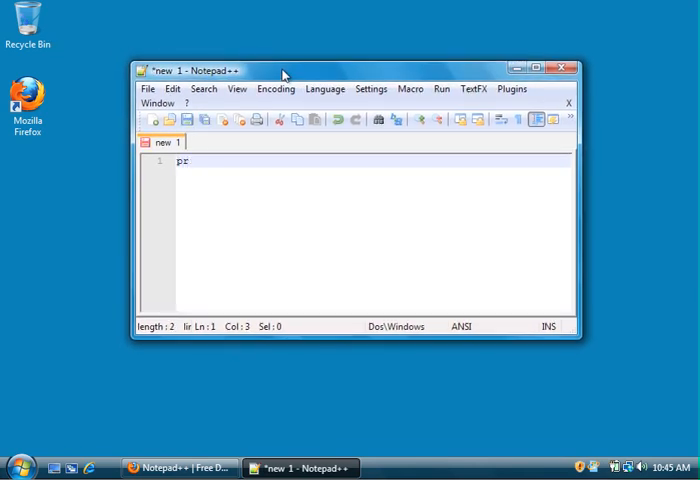
{"action": "type", "text": "imt \"he"}
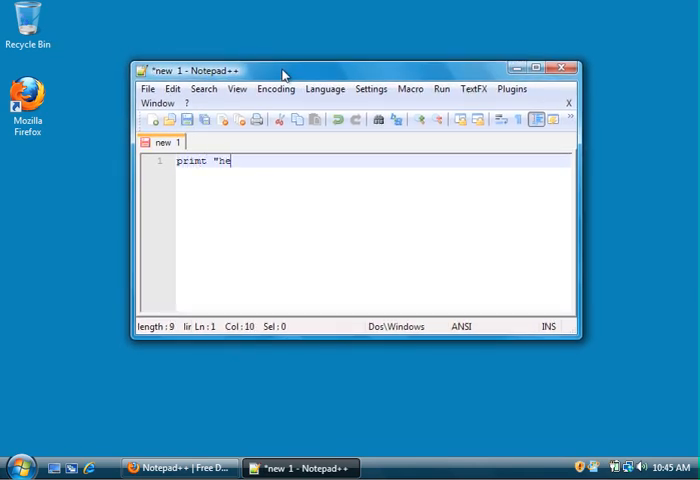
{"action": "type", "text": "llo o"}
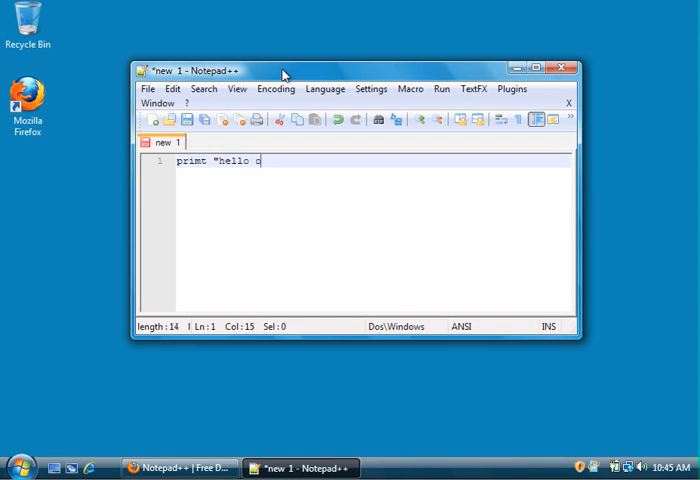
{"action": "type", "text": "world"}
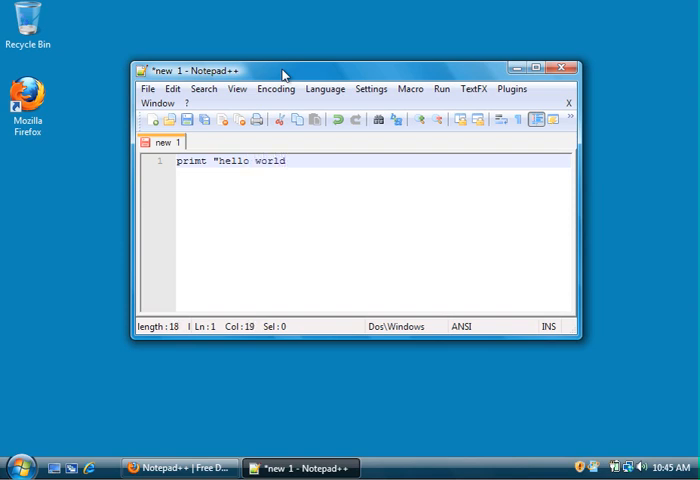
{"action": "type", "text": "\""}
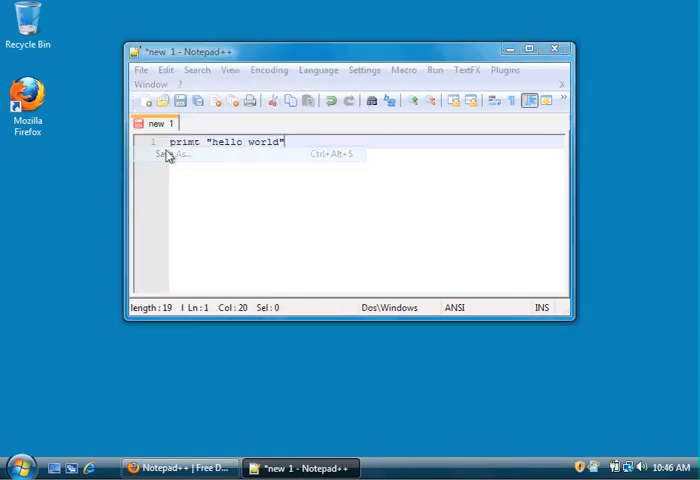
- Save the new script to the Desktop as firstprog.py
{"action": "left_click", "coordinate": [172, 154]}
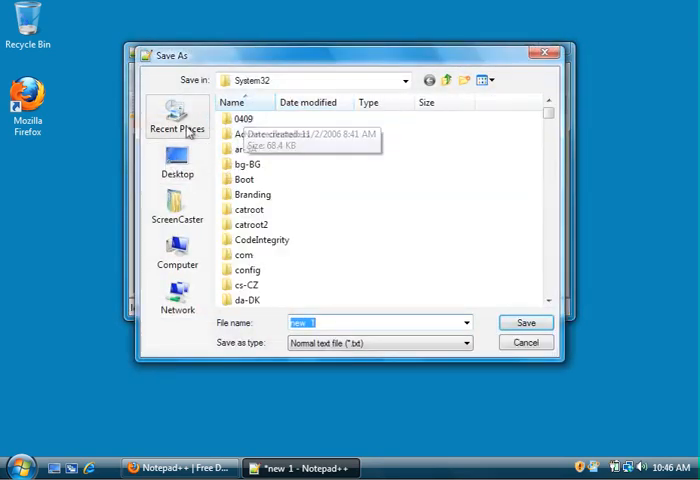
{"action": "left_click", "coordinate": [176, 164]}
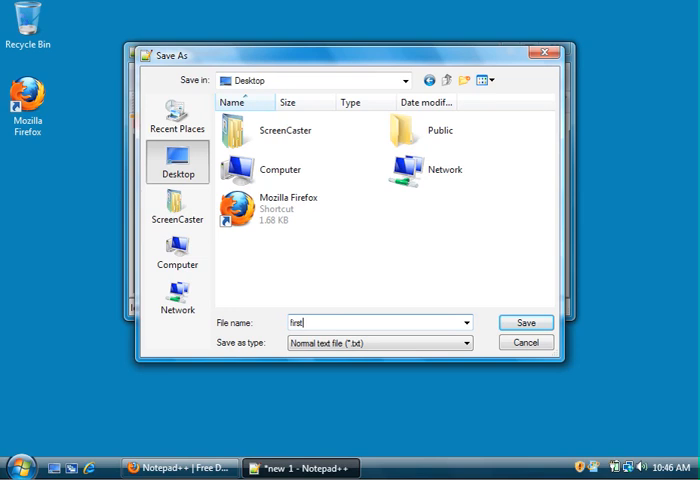
{"action": "type", "text": "firstprog.py"}
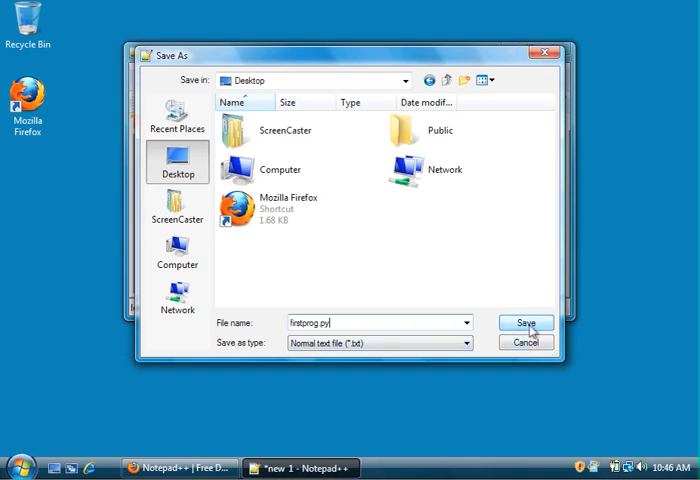
{"action": "left_click", "coordinate": [526, 322]}
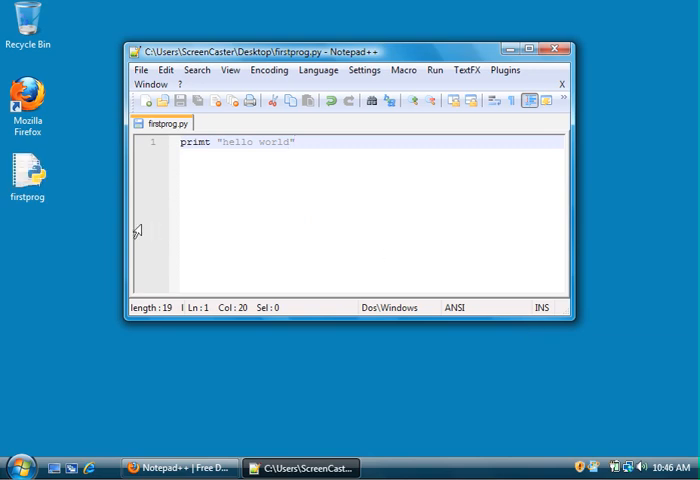
{"action": "mouse_move", "coordinate": [188, 178]}
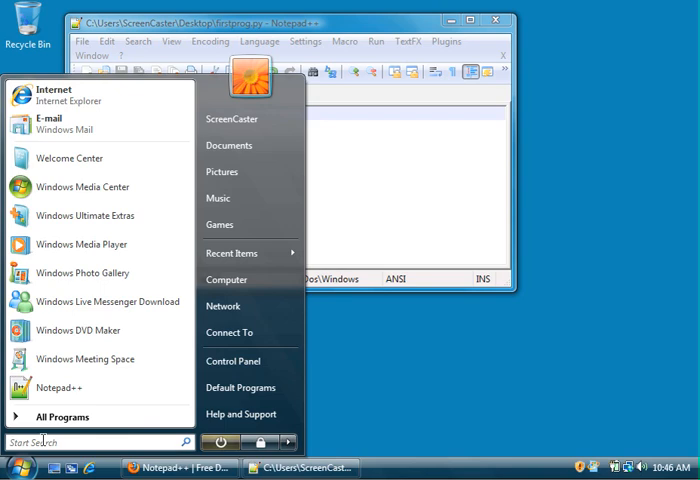
- Search the Start menu for cmd and launch the Command Prompt
{"action": "type", "text": "cmd"}
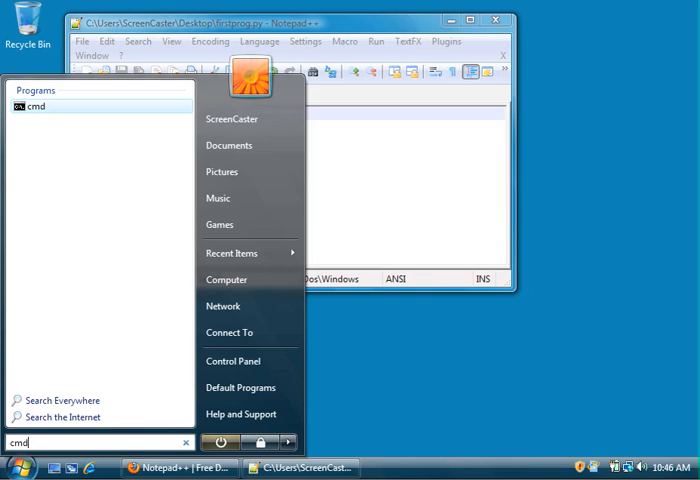
{"action": "left_click", "coordinate": [36, 106]}
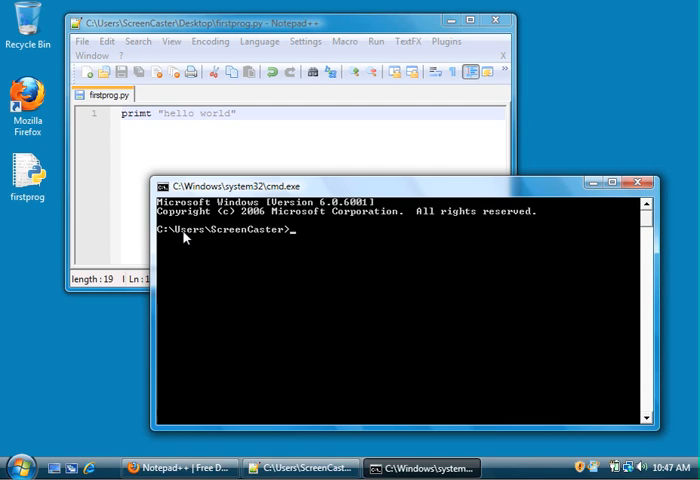
{"action": "mouse_move", "coordinate": [300, 244]}
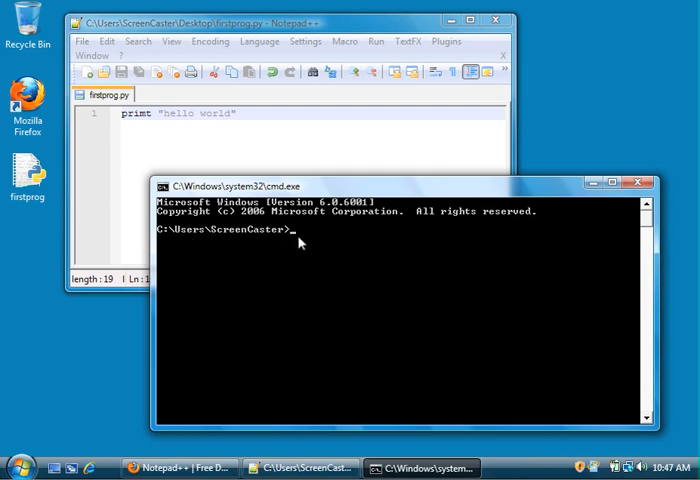
{"action": "mouse_move", "coordinate": [318, 256]}
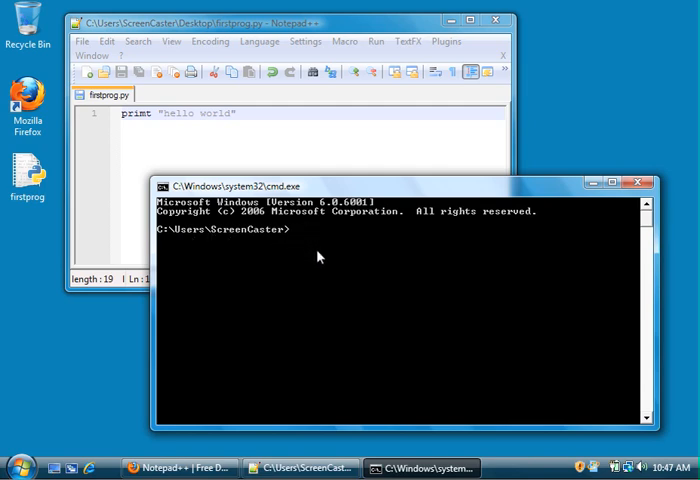
- Change into the Desktop folder and list it with dir, showing firstprog.py
{"action": "type", "text": "cd Des"}
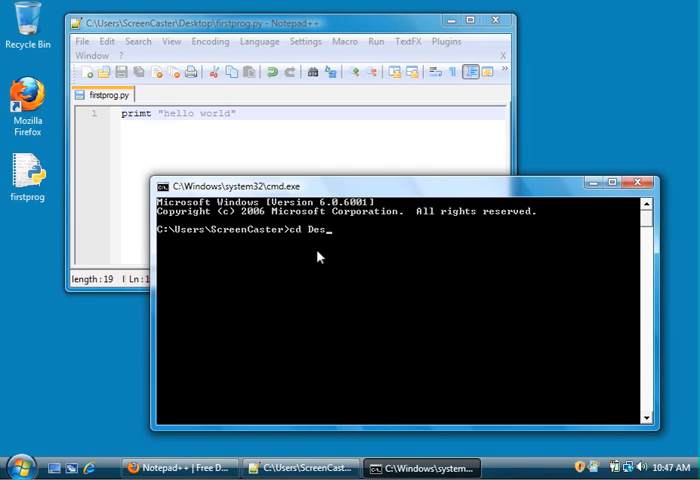
{"action": "key", "text": "Enter"}
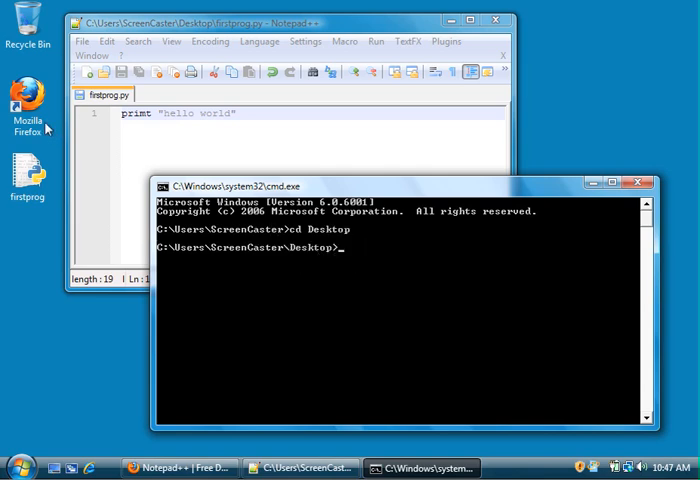
{"action": "type", "text": "dir"}
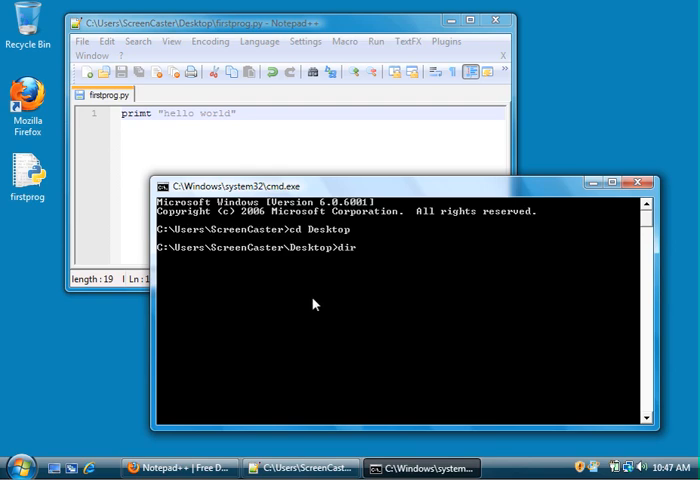
{"action": "key", "text": "Return"}
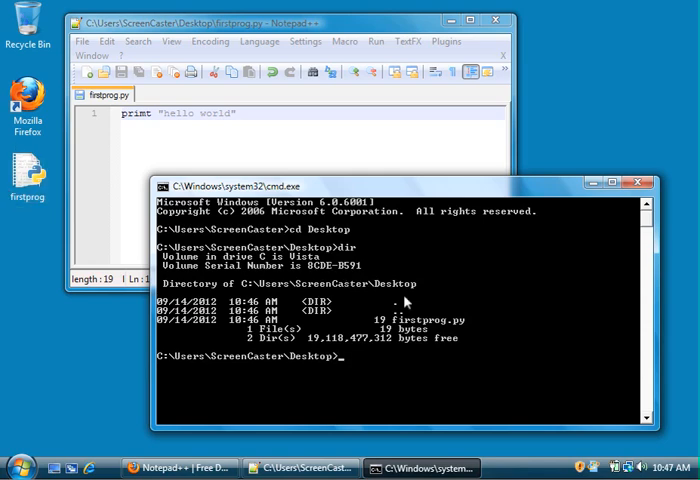
- Run firstprog.py, which fails with SyntaxError: invalid syntax
{"action": "type", "text": "fir"}
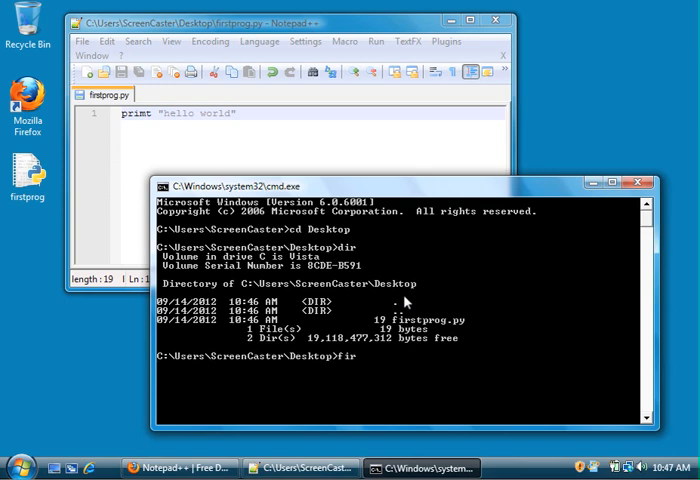
{"action": "type", "text": "stprog.py"}
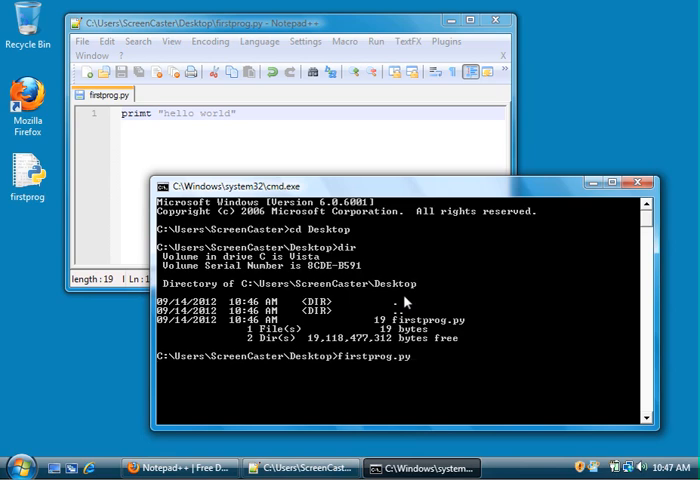
{"action": "key", "text": "Return"}
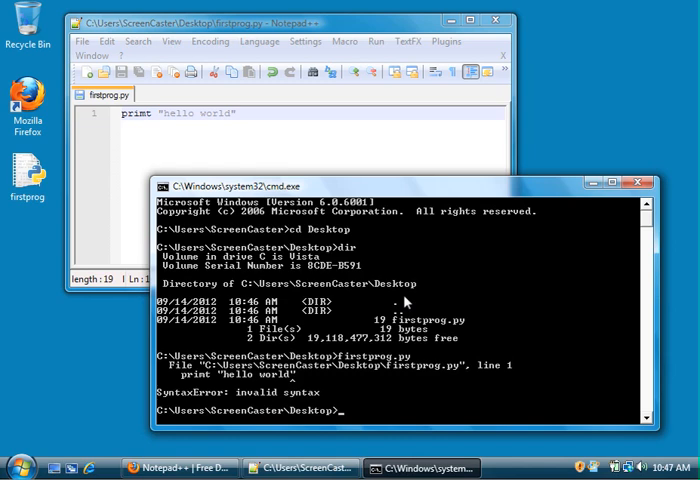
{"action": "mouse_move", "coordinate": [256, 390]}
{"action": "type", "text": "n"}
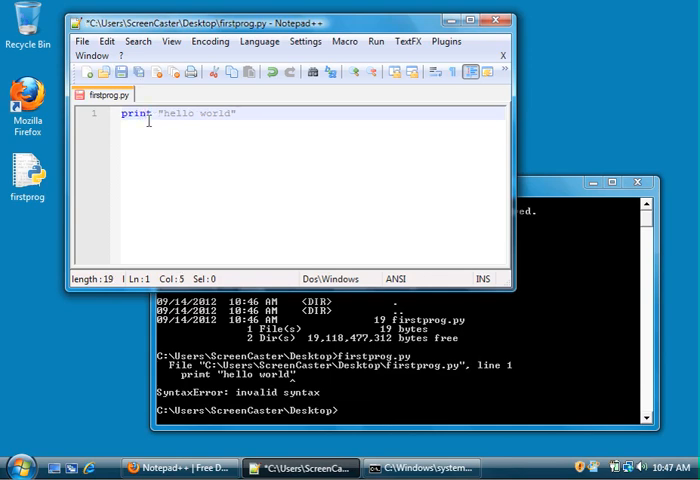
- Save the script in Notepad++ and rerun firstprog.py so it prints hello world
{"action": "left_click", "coordinate": [250, 112]}
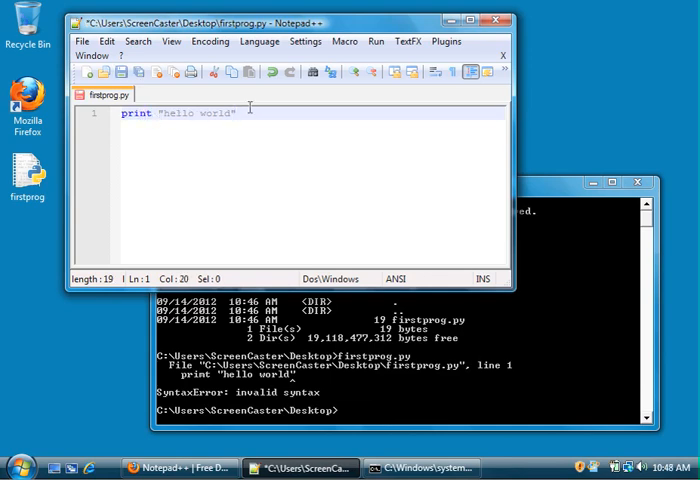
{"action": "left_click", "coordinate": [12, 468]}
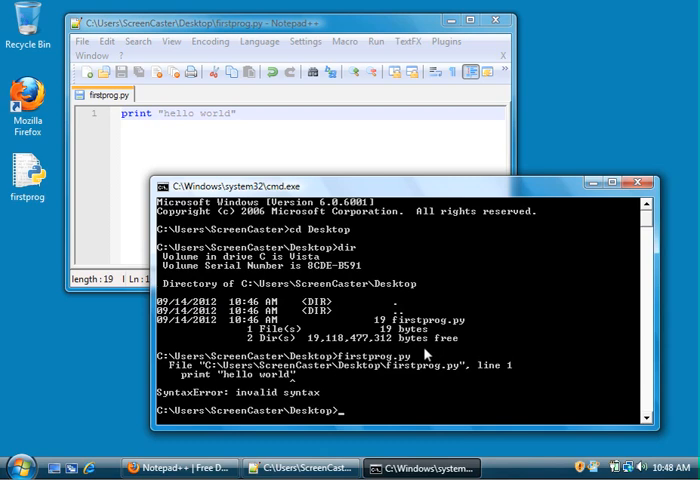
{"action": "type", "text": "firstprog.py"}
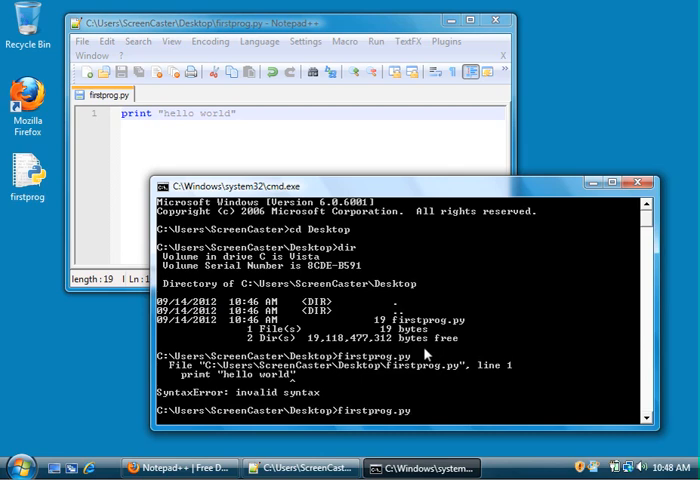
{"action": "key", "text": "Return"}
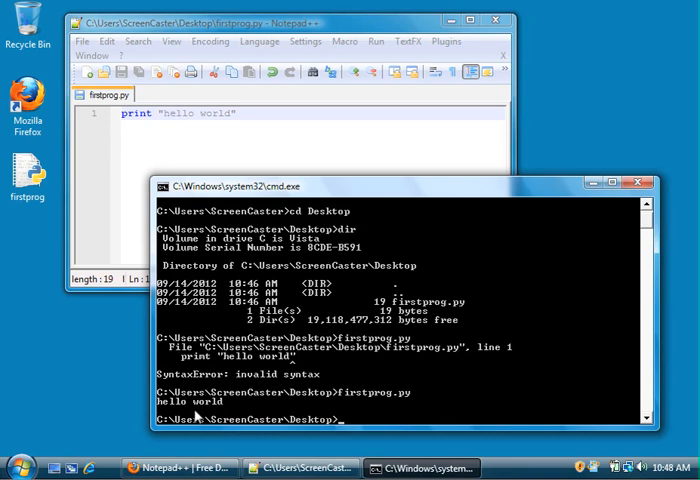
- Add a second statement print "second line" below the first print
{"action": "left_click", "coordinate": [300, 112]}
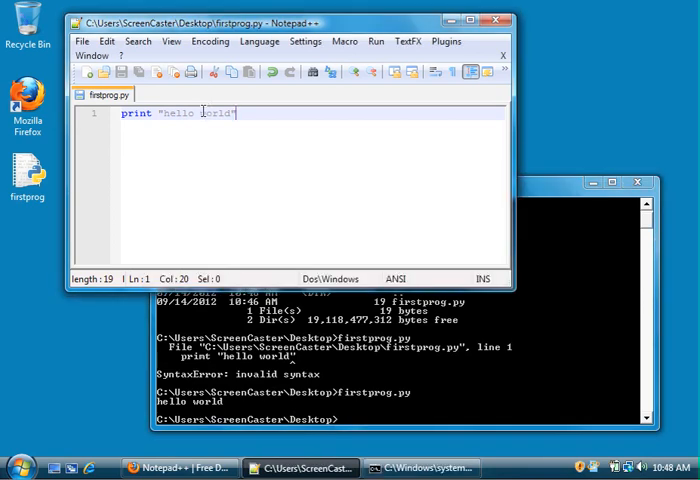
{"action": "key", "text": "Return"}
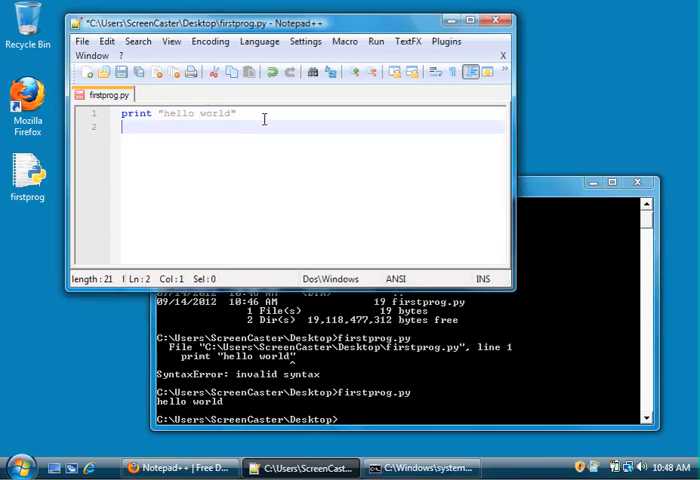
{"action": "type", "text": "print \"second line"}
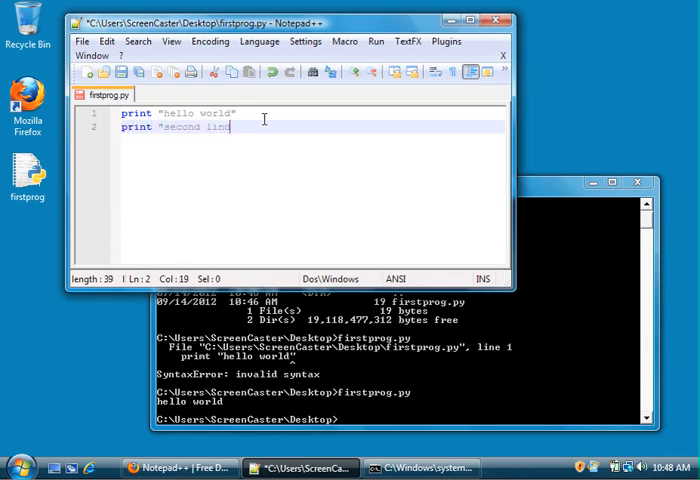
{"action": "type", "text": "\""}
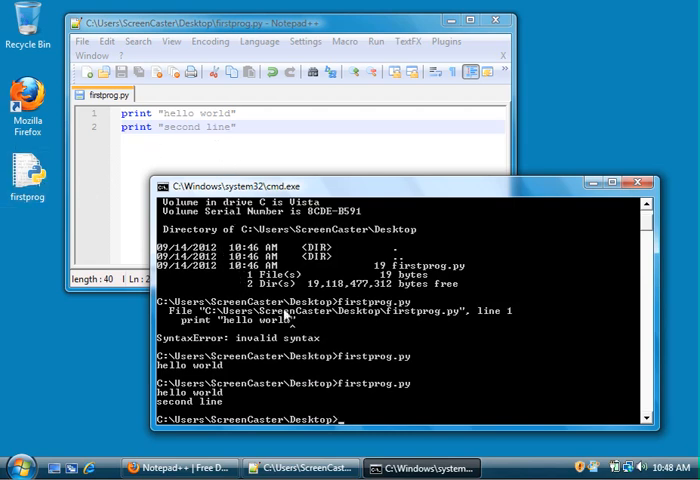
{"action": "mouse_move", "coordinate": [416, 340]}
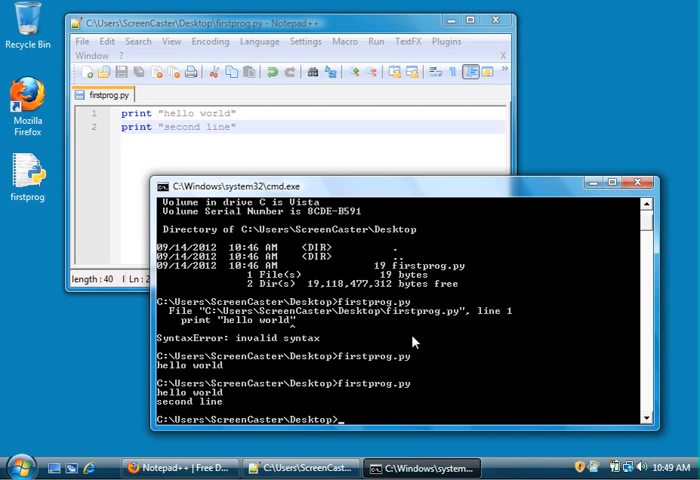
- Launch the Python 2.7 interpreter with C:\python27\python.exe after a mistyped C:\python27\python attempt
{"action": "type", "text": "C:\\"}
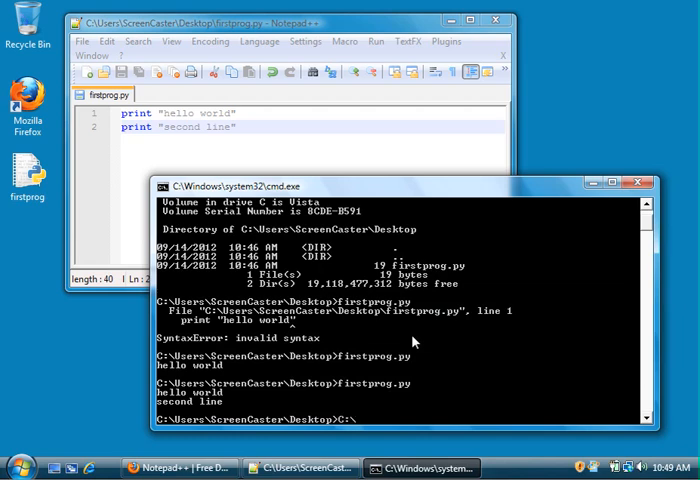
{"action": "type", "text": "python"}
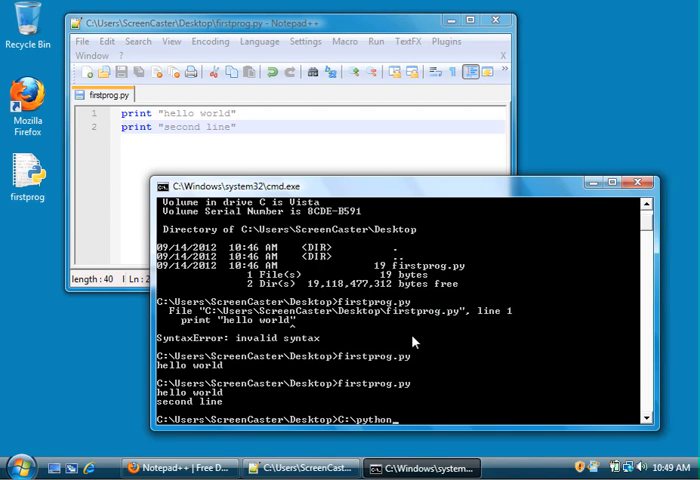
{"action": "type", "text": "27\\p"}
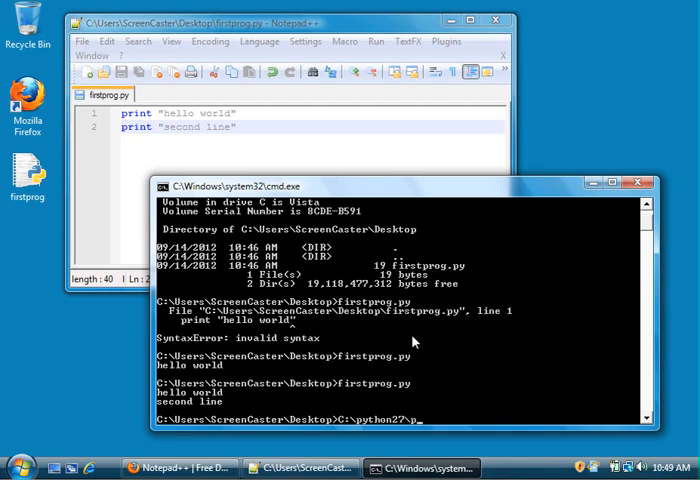
{"action": "type", "text": "ython.ex"}
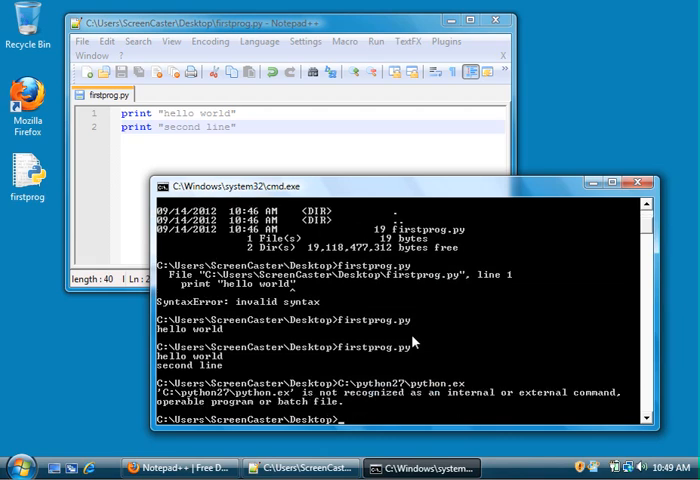
{"action": "type", "text": "C:\\python27\\python.exe"}
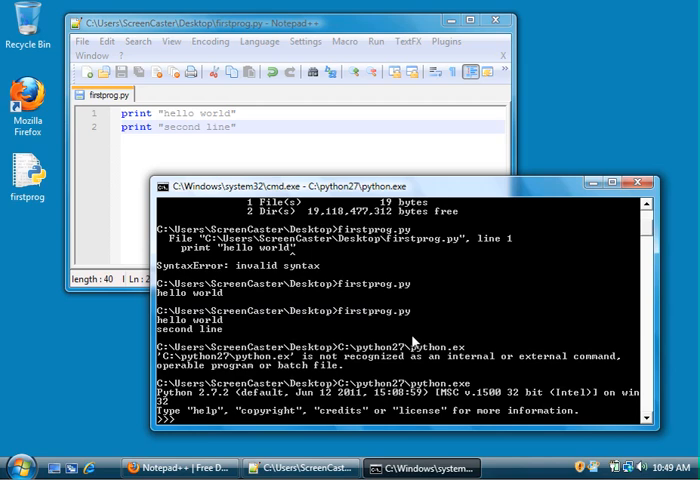
- Print hi, assign x = 5, print 5, then exit the interpreter with Ctrl+Z
{"action": "type", "text": "print \"YO"}
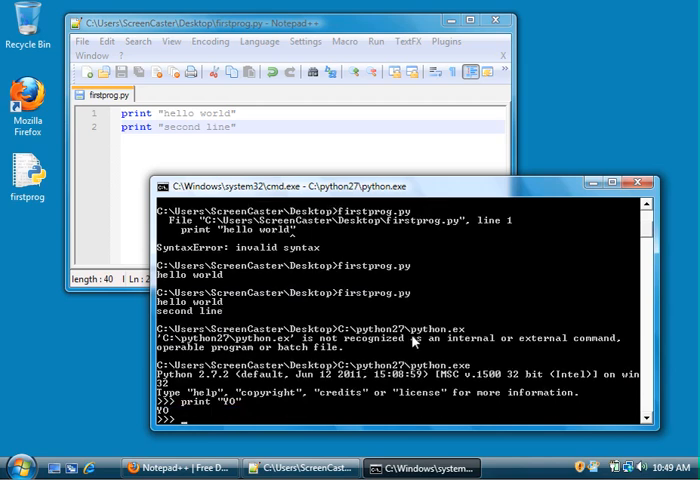
{"action": "type", "text": "x = 5"}
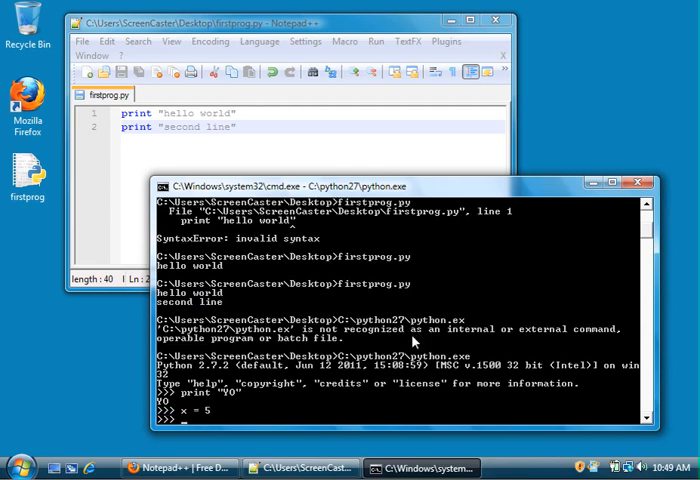
{"action": "type", "text": "prin"}
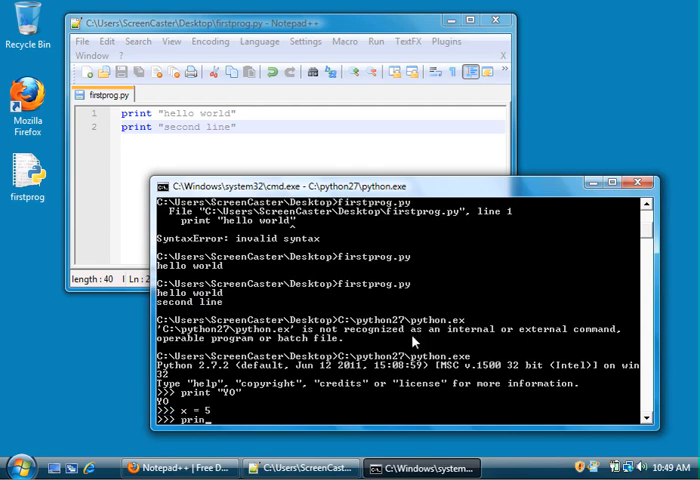
{"action": "key", "text": "Return"}
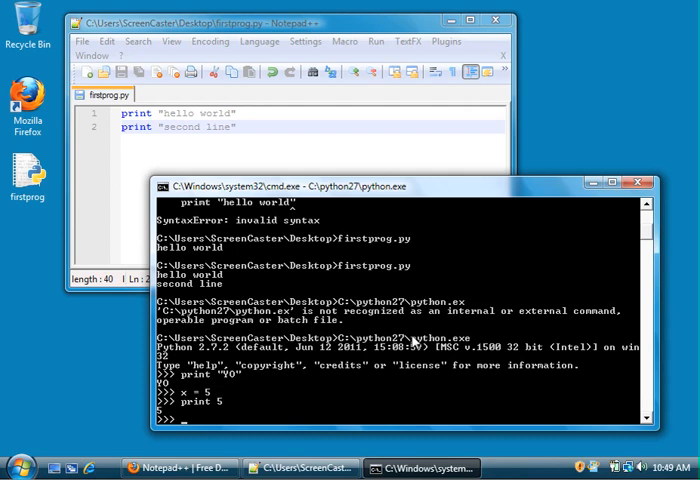
{"action": "type", "text": "^Z"}
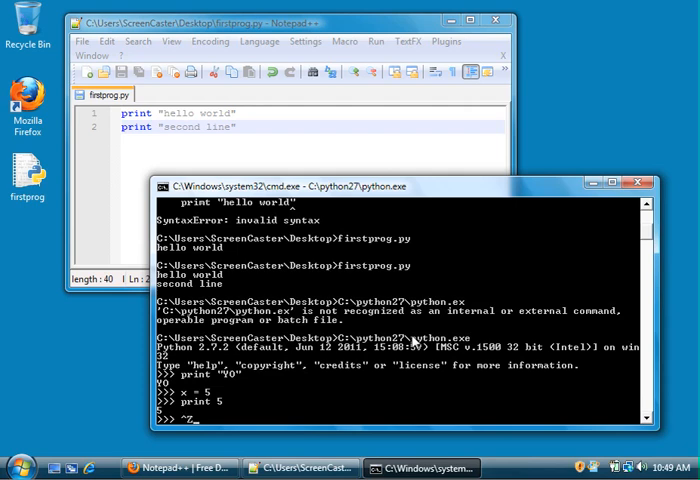